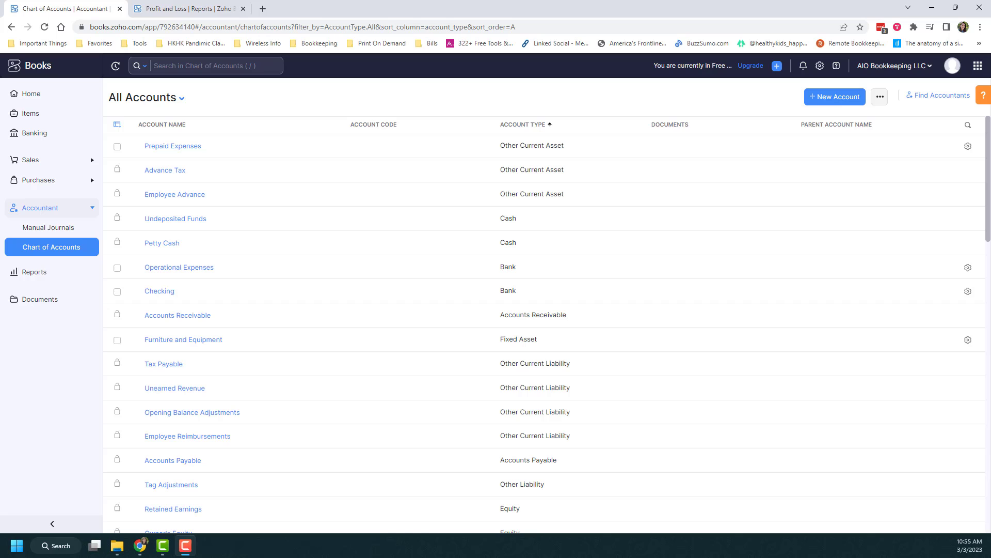
mouse_move(496, 331)
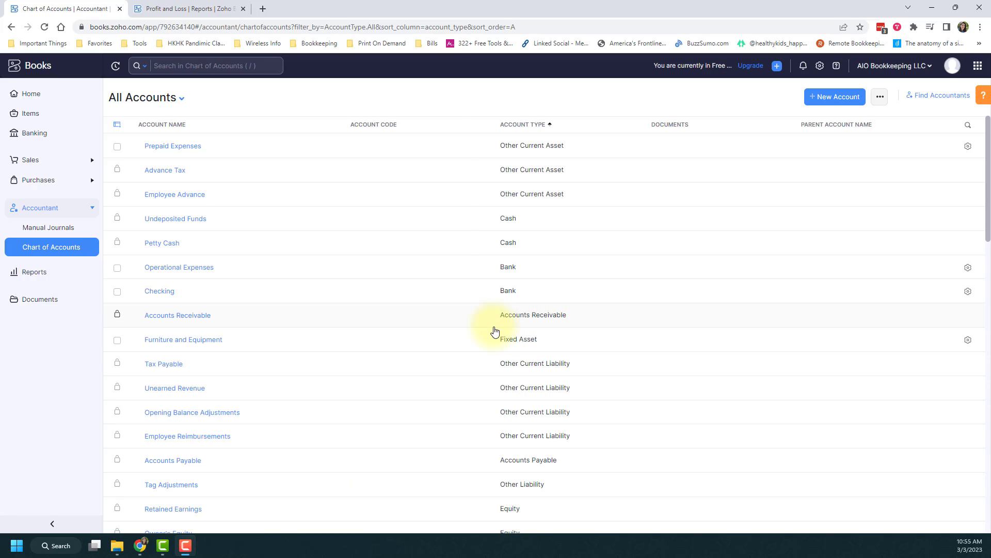
mouse_move(442, 318)
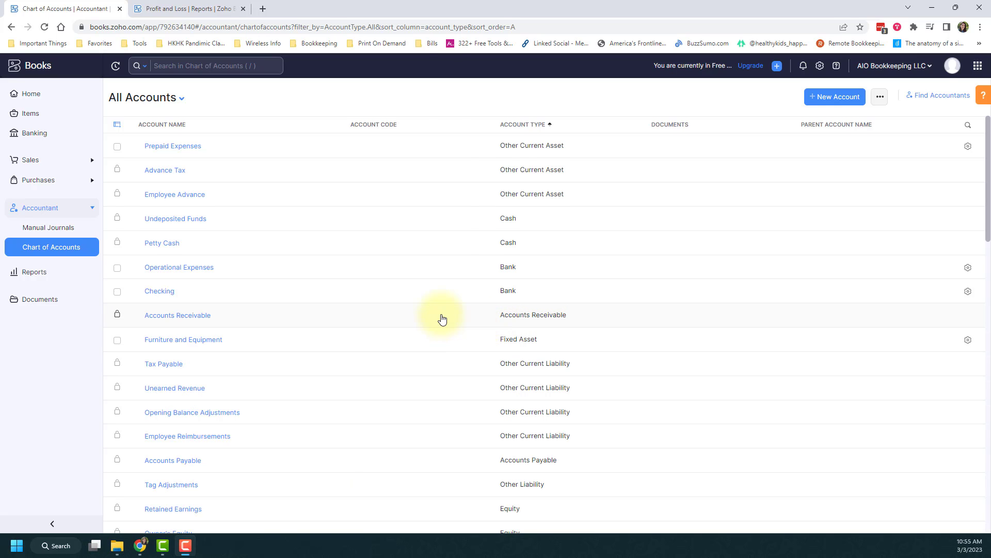
Bring up the Lodging account for editing from its row actions.
scroll(down, 3)
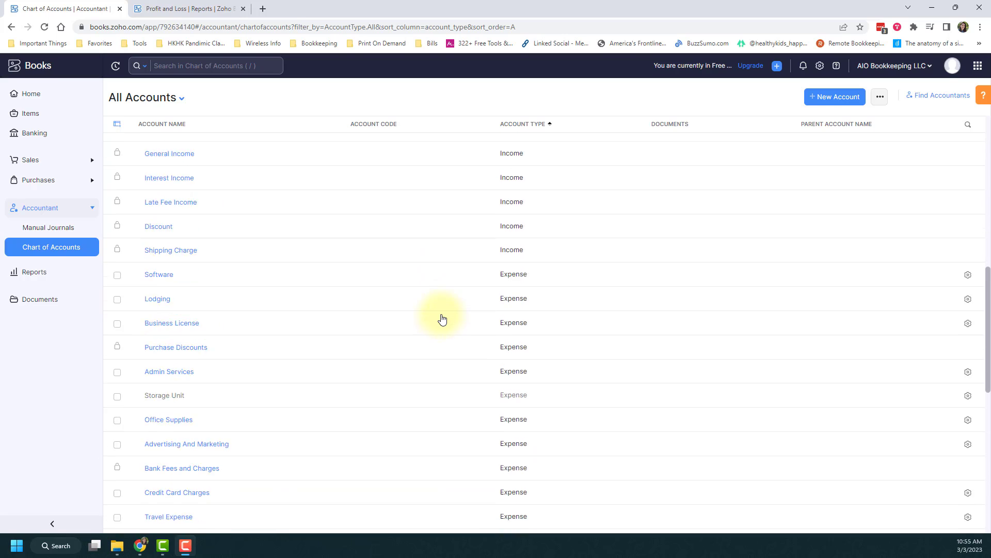
scroll(down, 3)
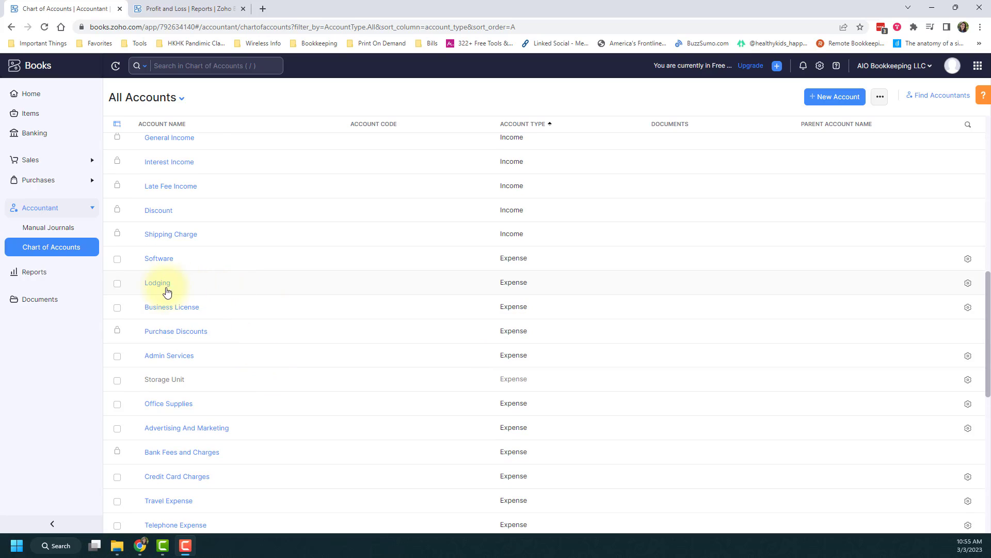
mouse_move(221, 287)
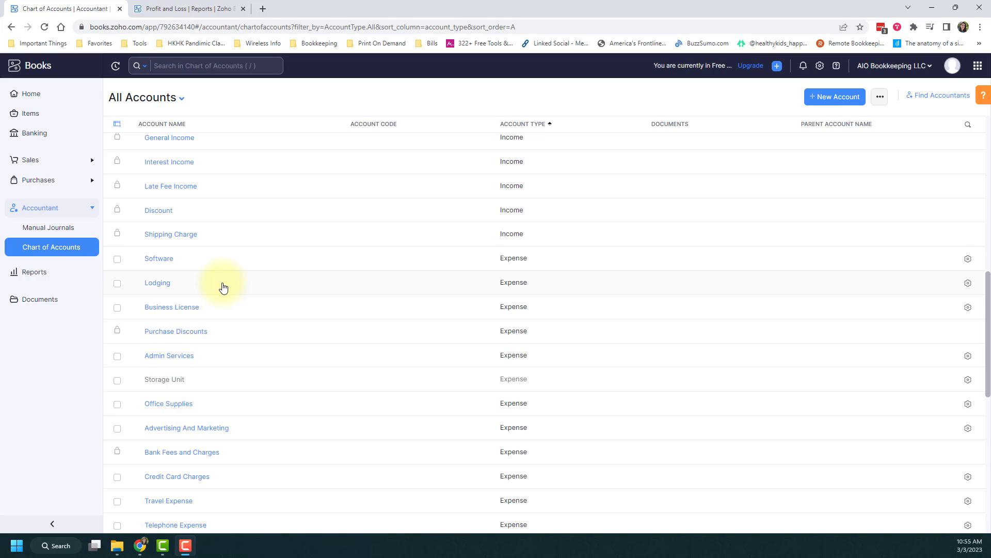
click(967, 283)
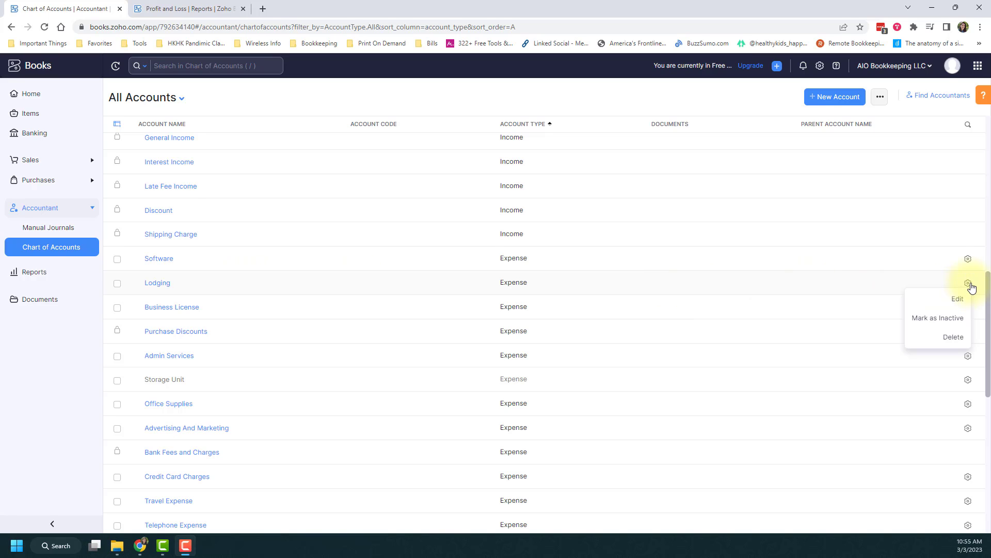
mouse_move(948, 303)
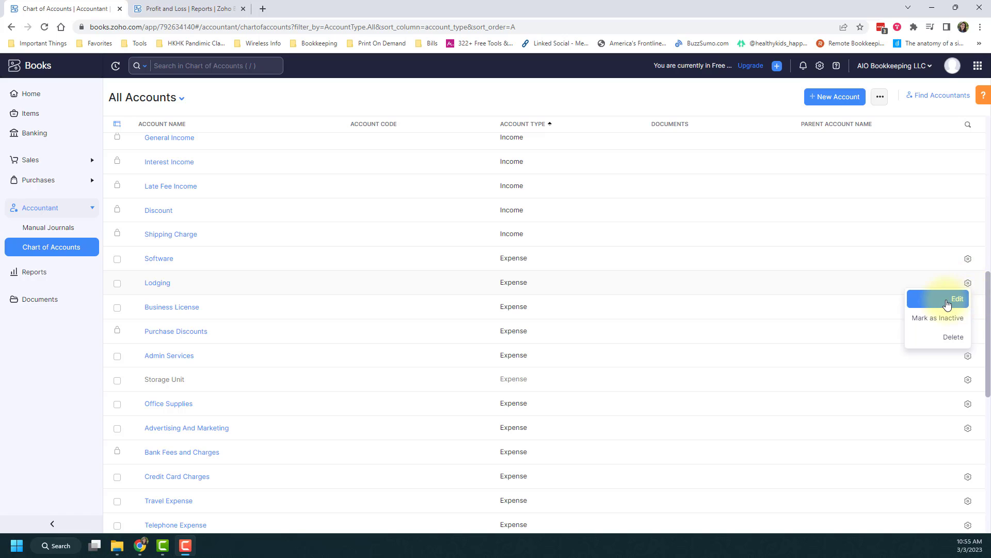
click(958, 299)
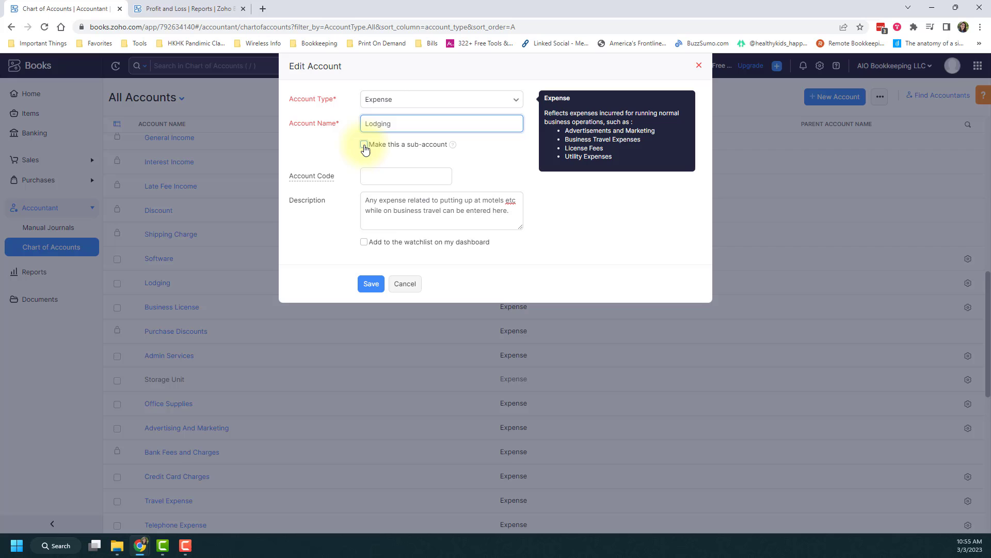
Make Lodging a sub-account with Travel Expense as parent and save it.
click(364, 145)
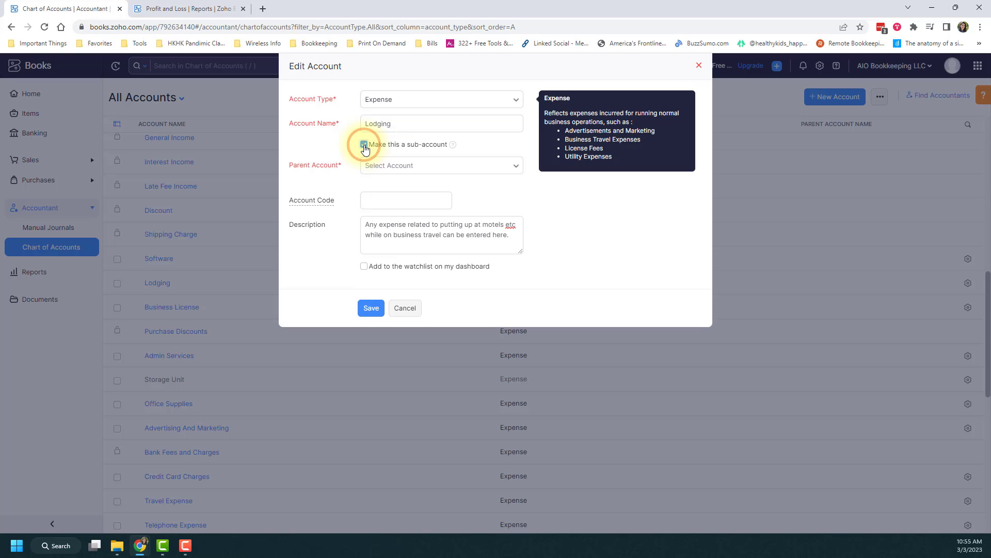
click(364, 144)
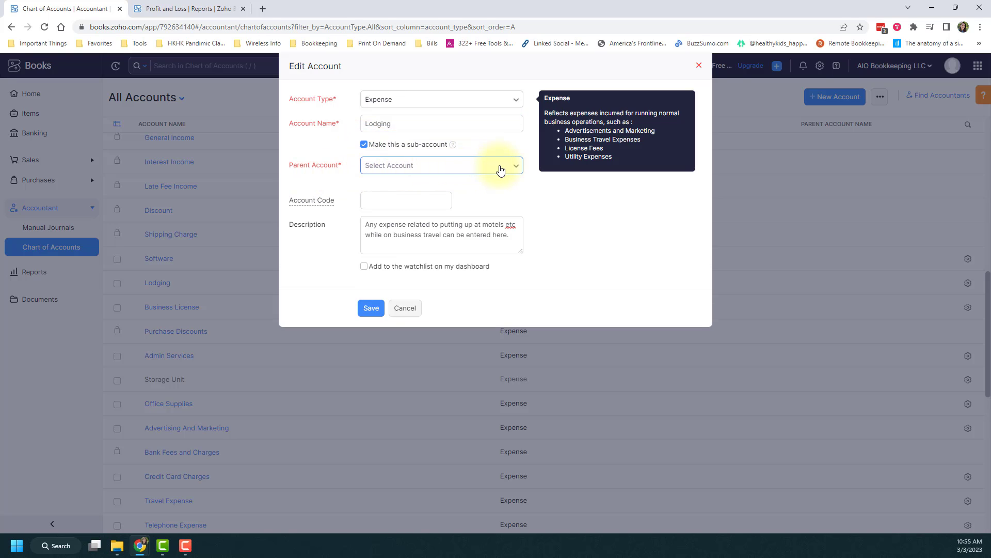
click(442, 165)
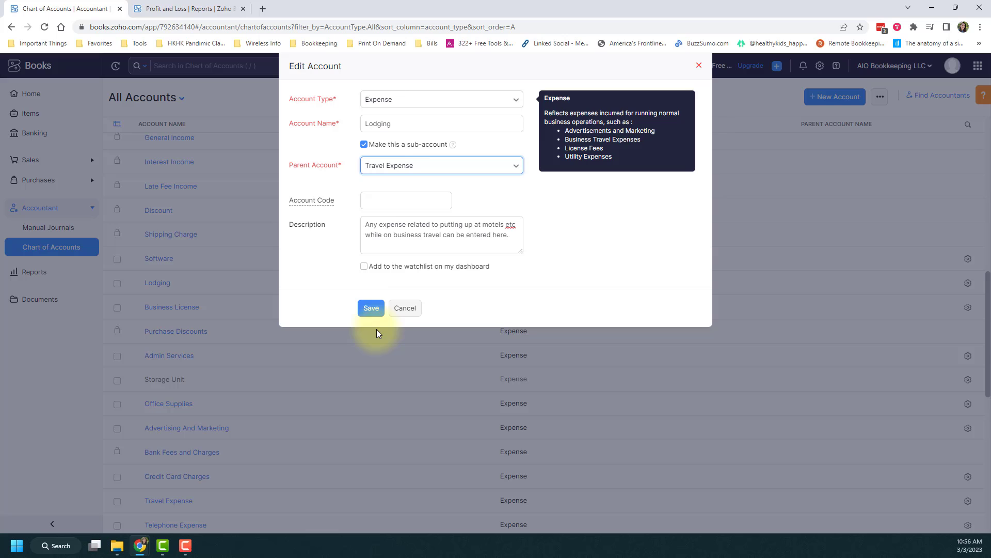
click(371, 308)
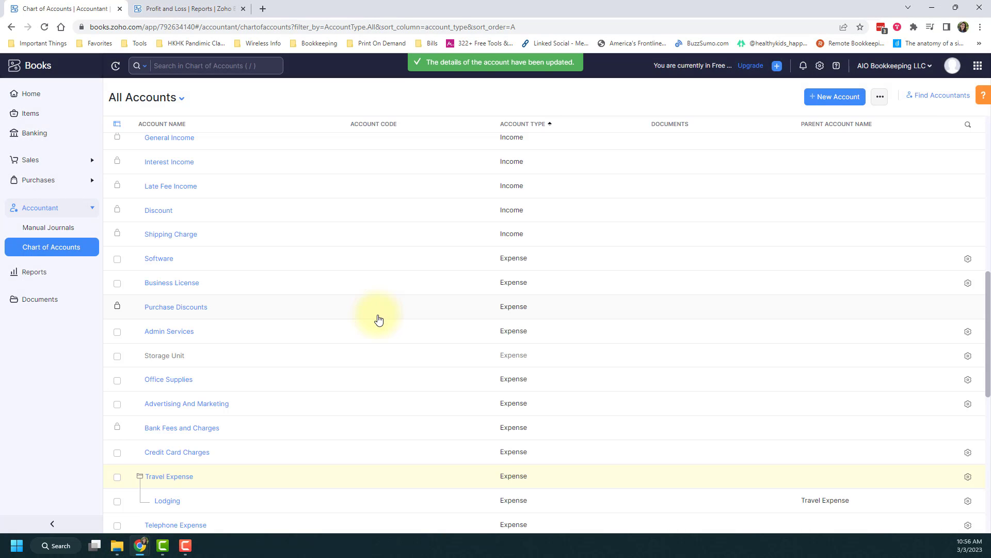
scroll(down, 3)
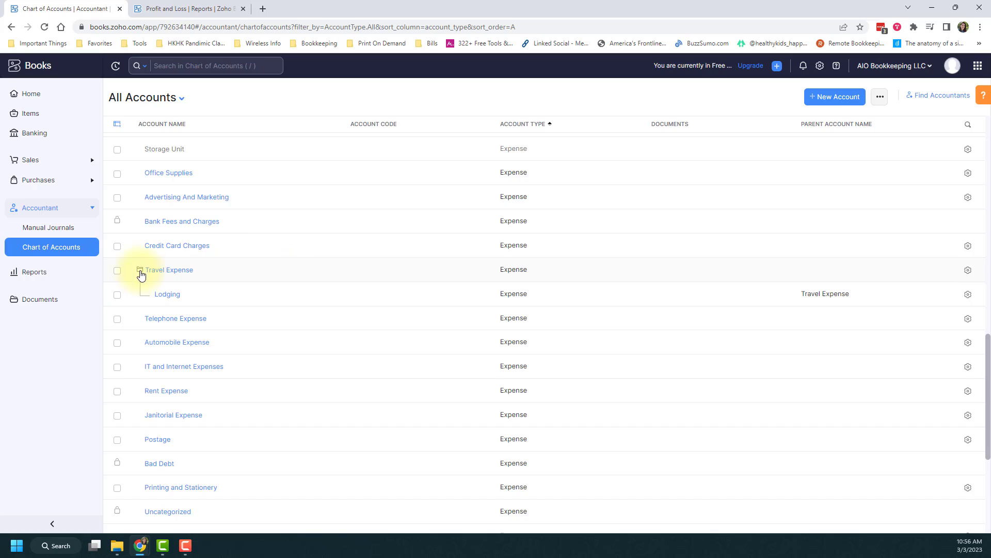
mouse_move(200, 299)
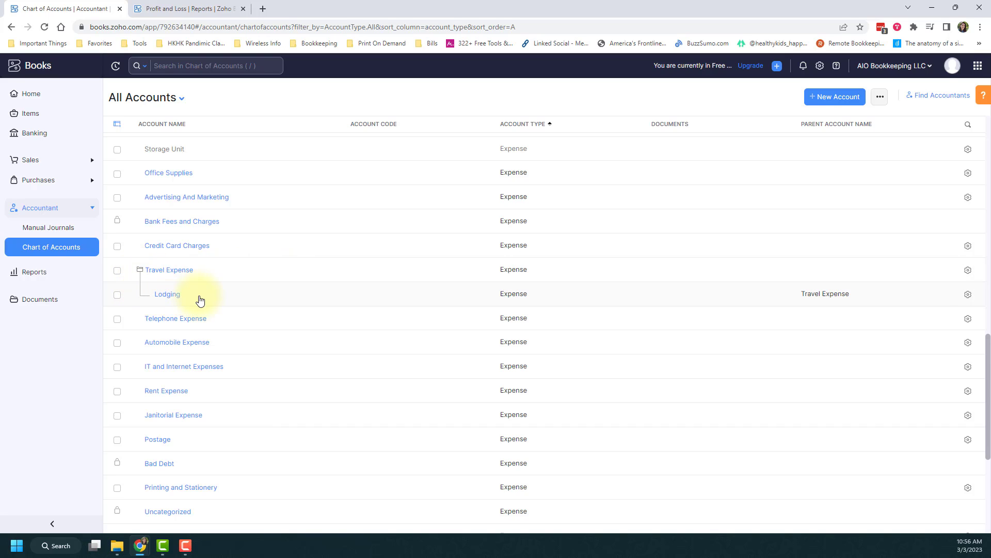
mouse_move(210, 280)
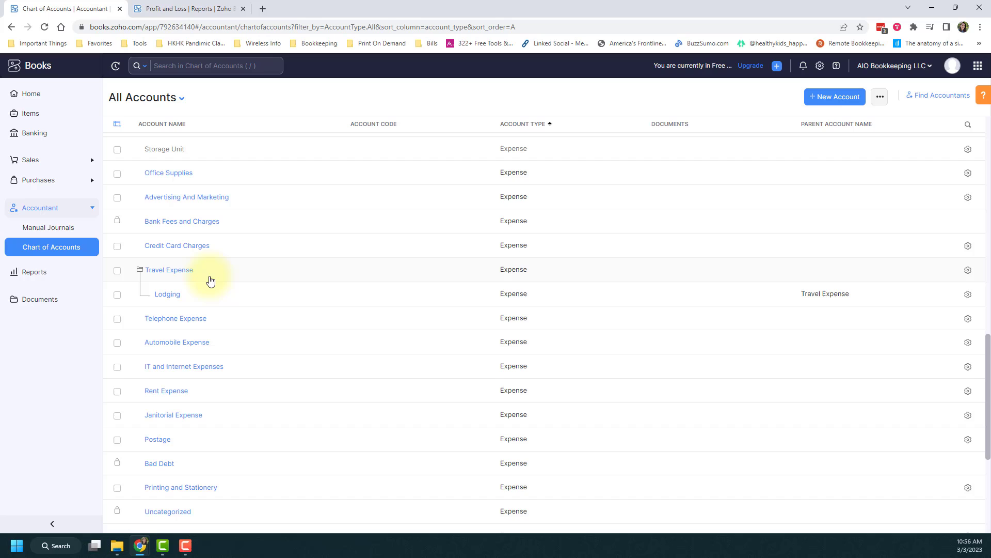
mouse_move(215, 292)
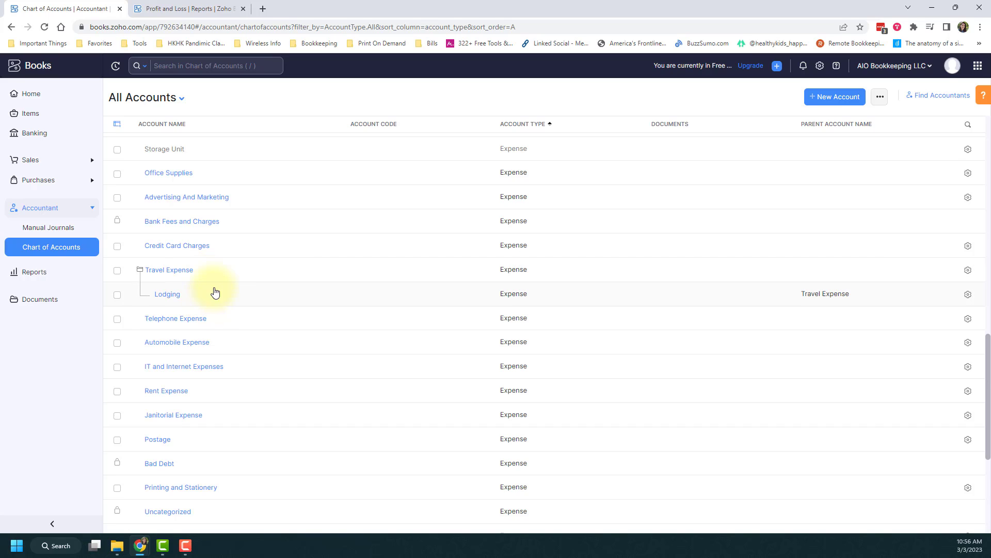
mouse_move(221, 285)
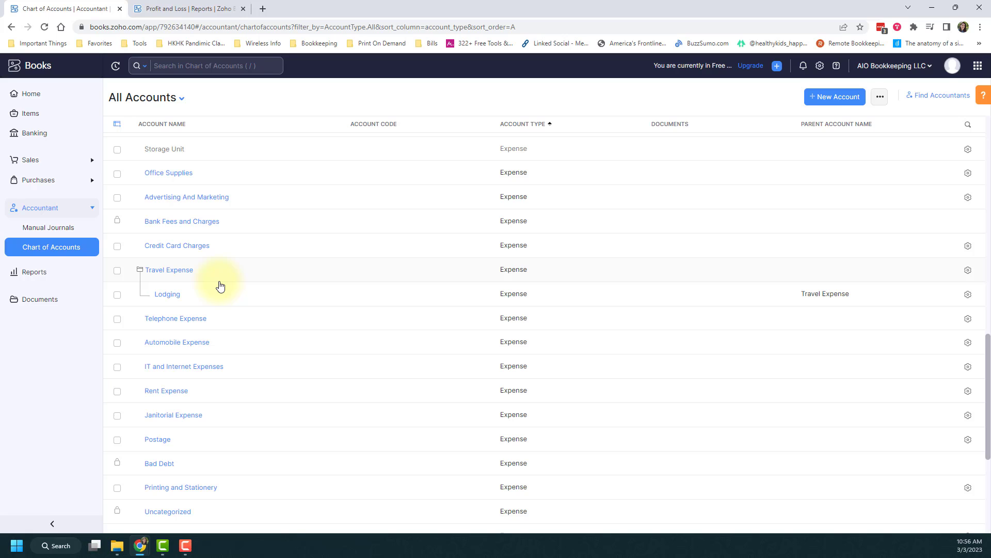
mouse_move(830, 111)
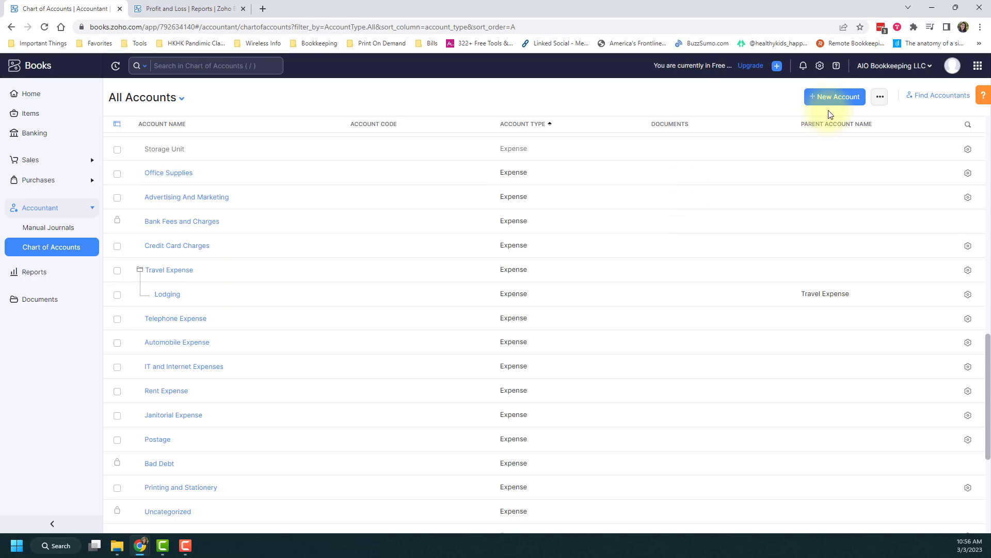
Start a new account named 'Airf' (Airfare) in the Create Account form.
click(834, 97)
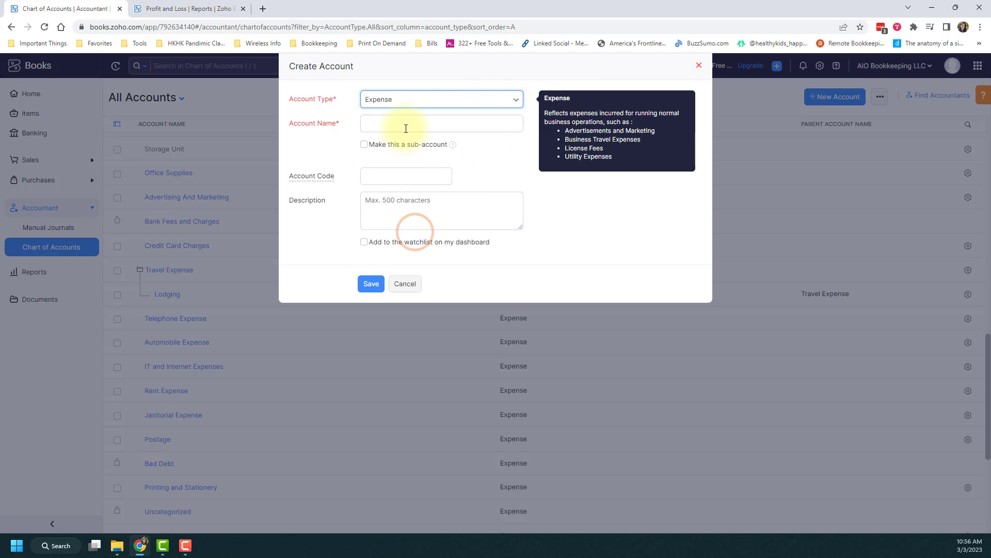
click(441, 124)
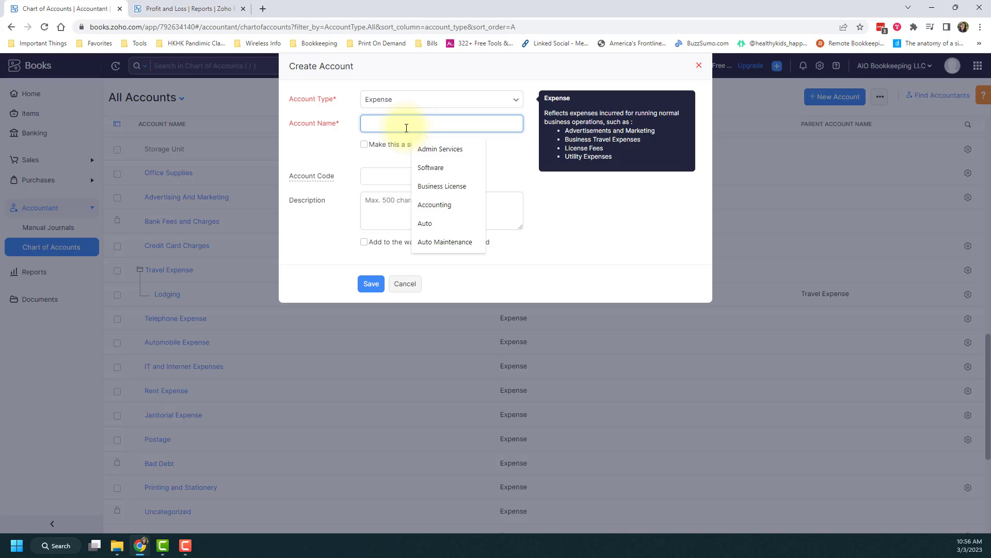
text(Airfare)
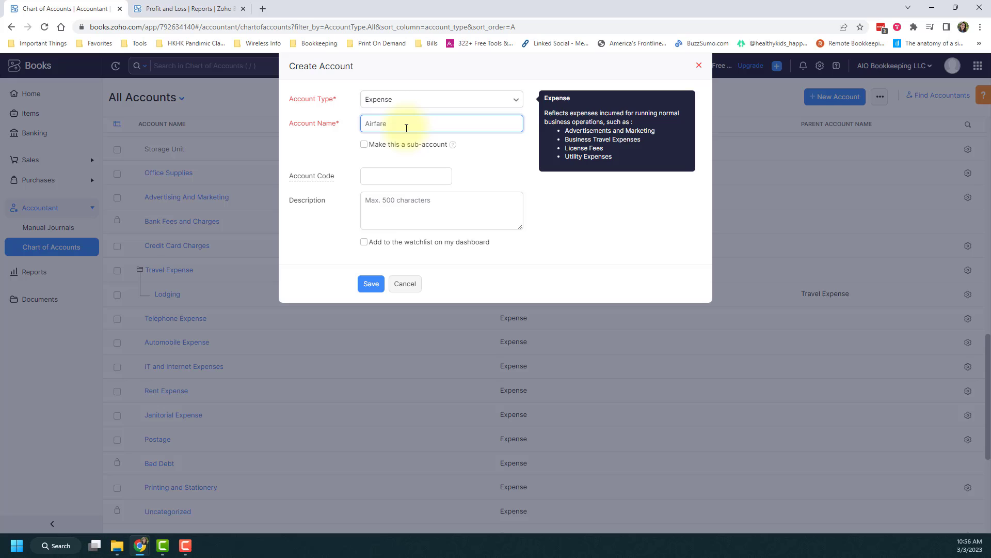
Make it a sub-account under Travel Expense and save the new Airfare account.
click(364, 143)
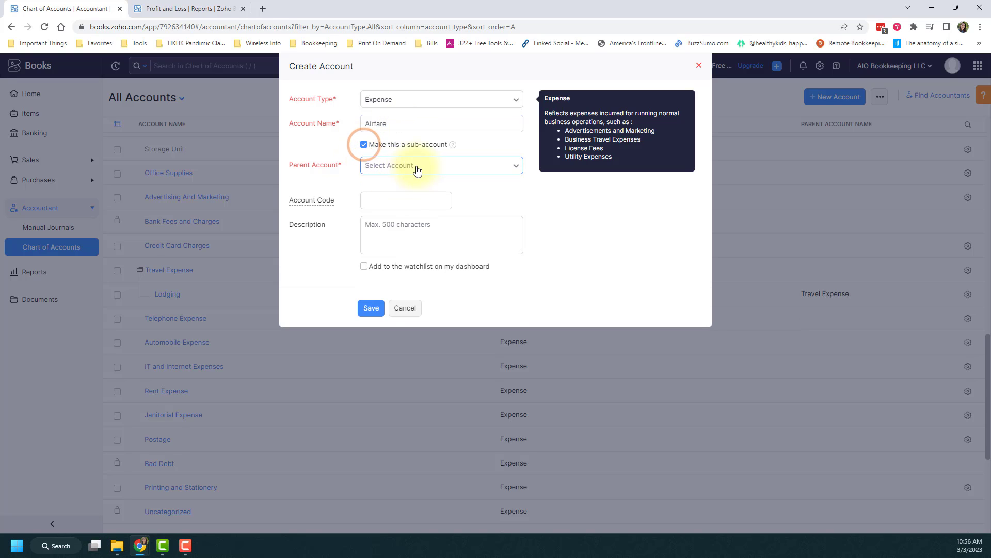
click(441, 165)
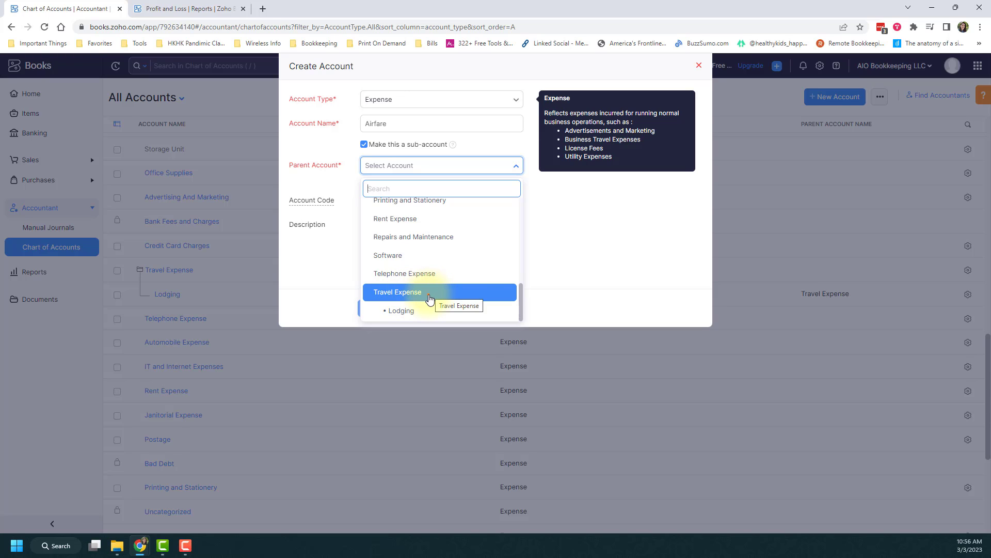
click(397, 292)
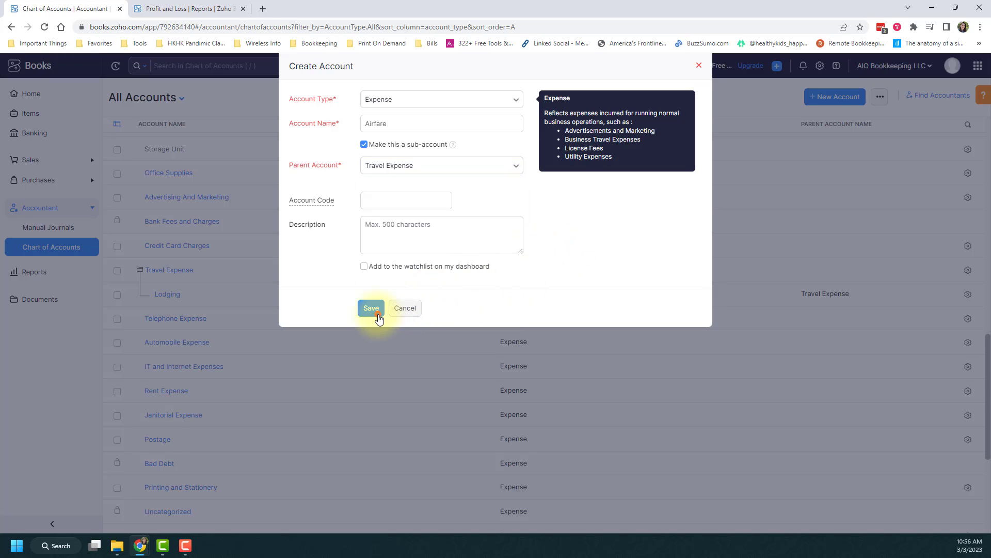
click(371, 307)
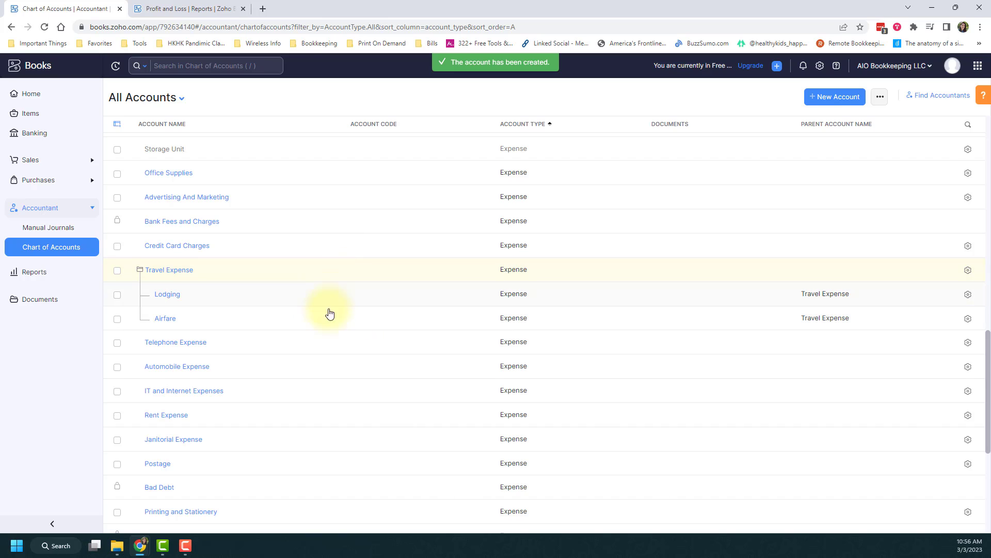
mouse_move(324, 326)
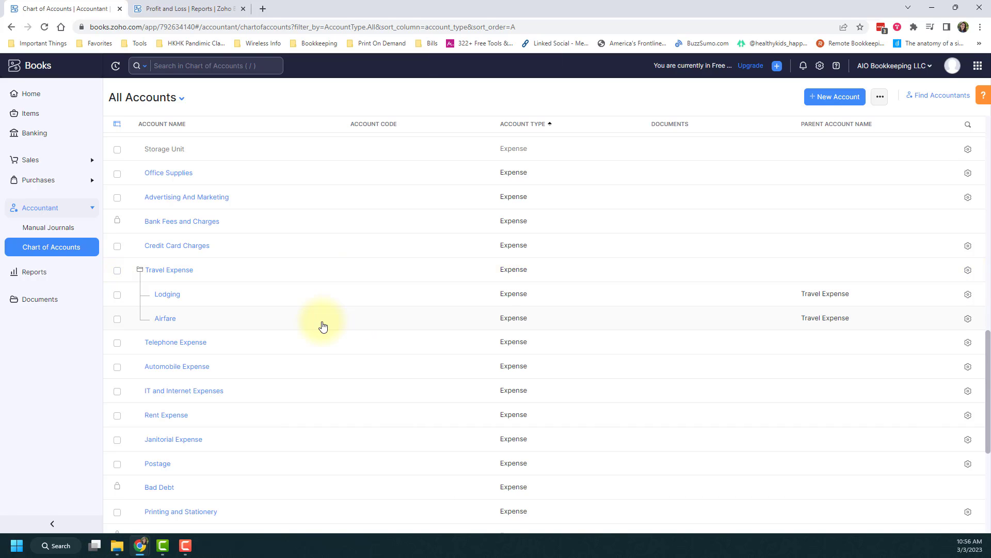
mouse_move(328, 272)
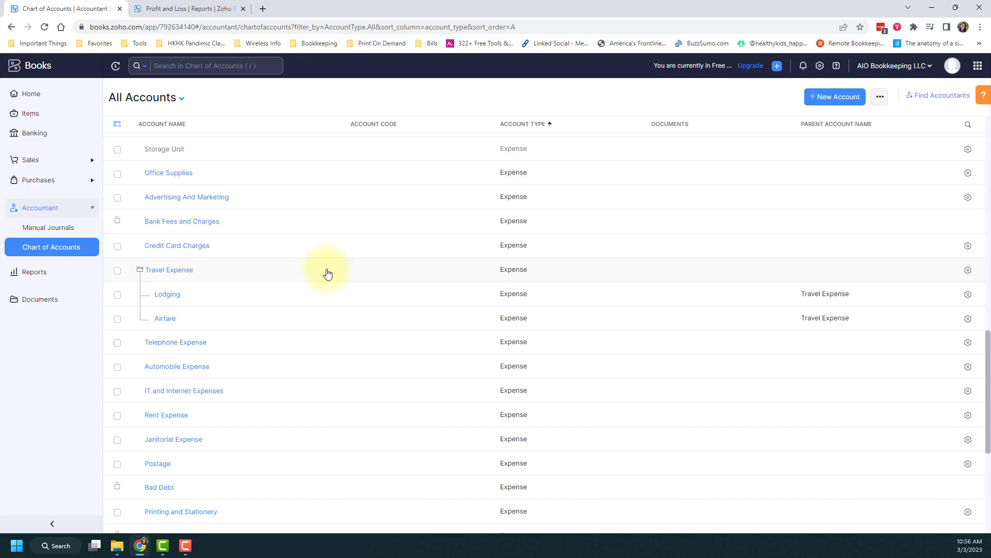
mouse_move(334, 272)
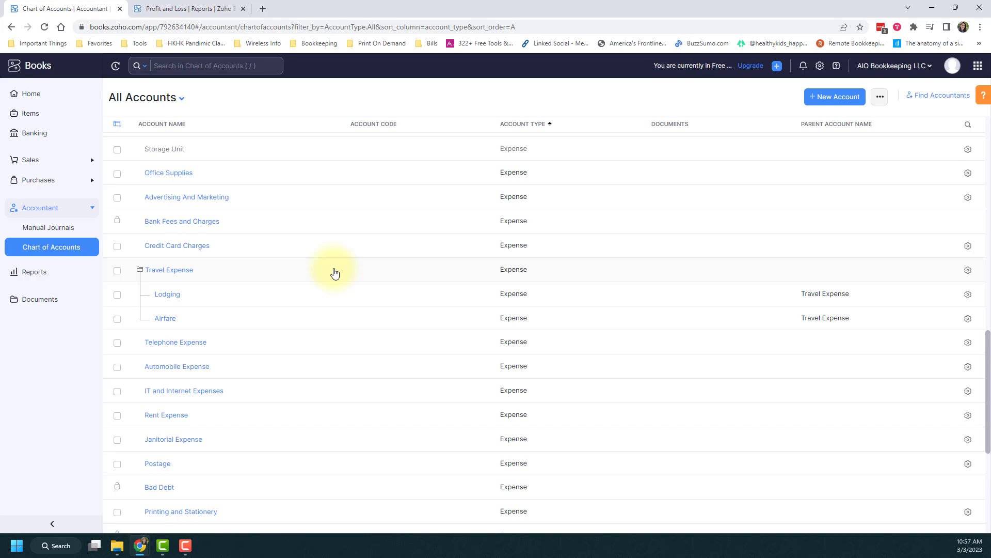
mouse_move(337, 270)
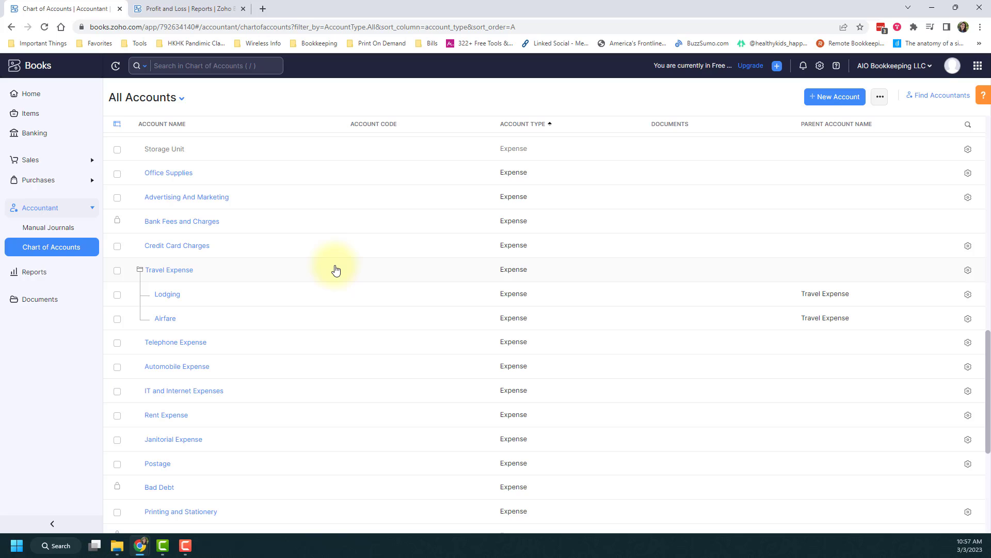
mouse_move(336, 271)
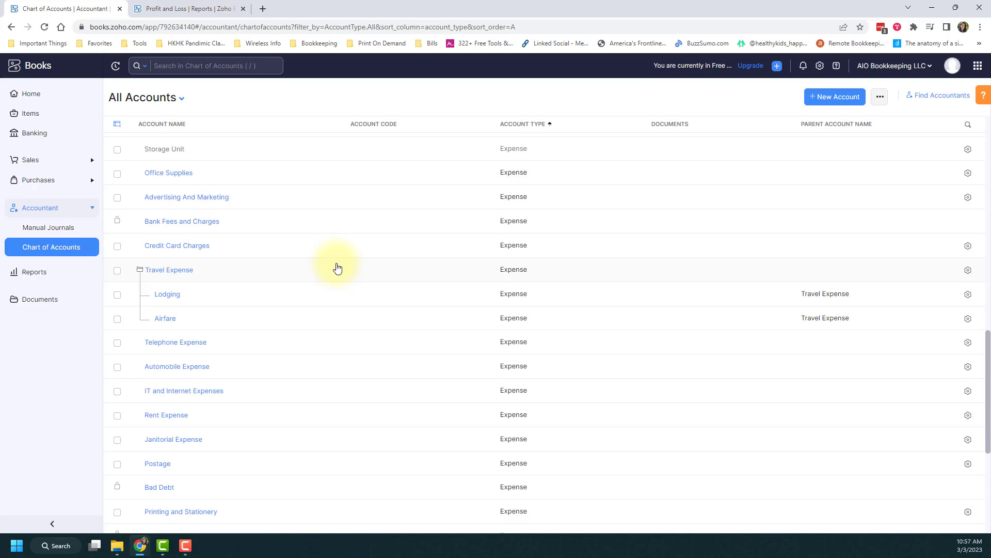
View the Operating Expense section of the Profit and Loss report, still listing Travel Expense alone.
click(186, 8)
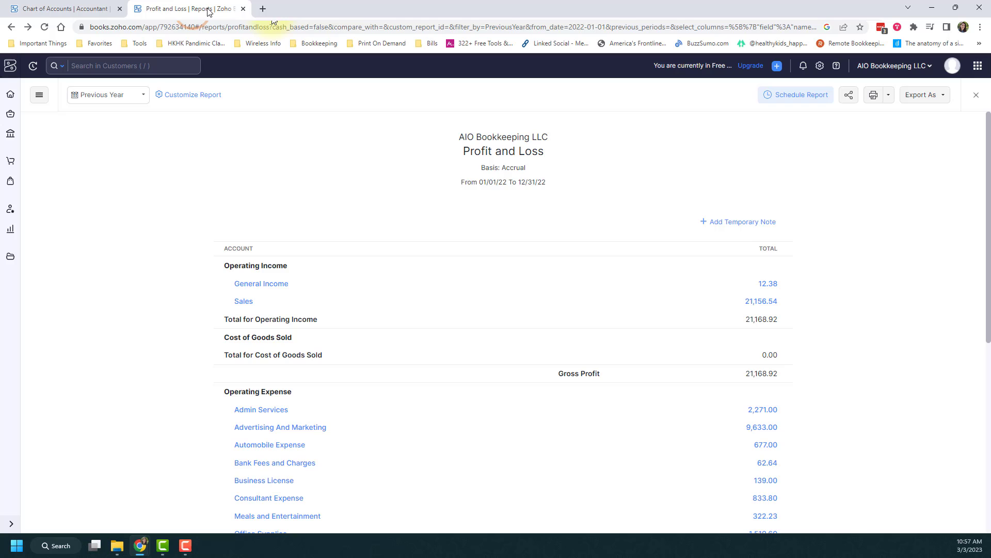
scroll(down, 3)
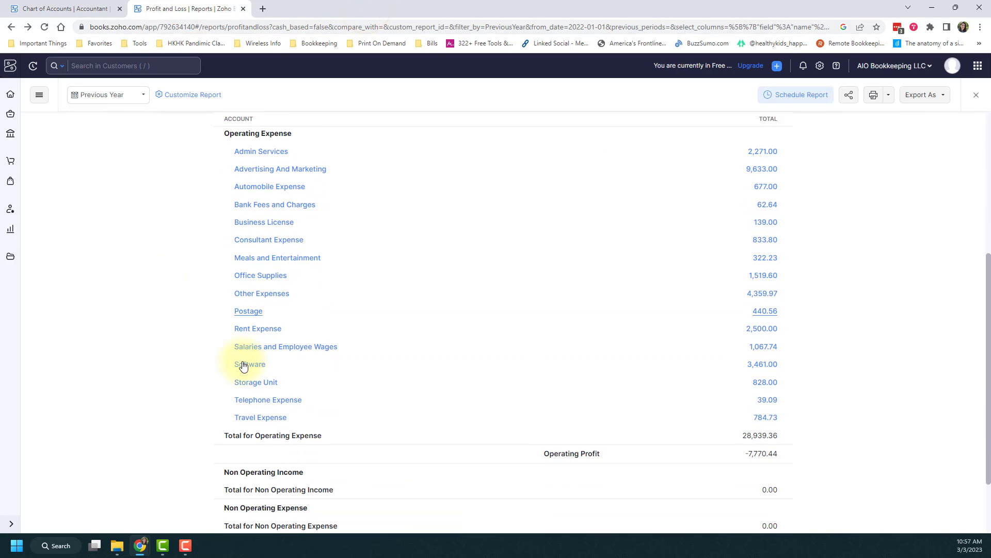
mouse_move(241, 430)
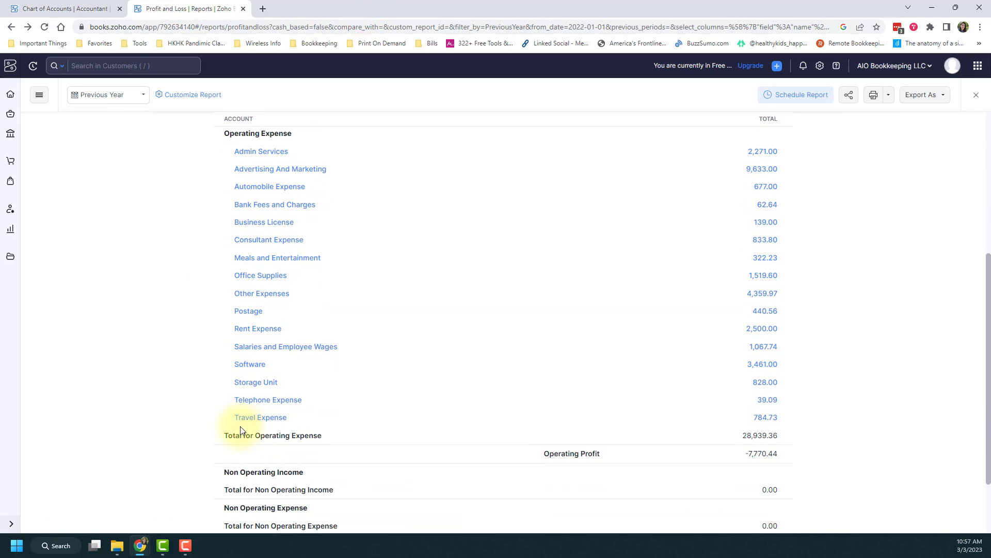
mouse_move(337, 394)
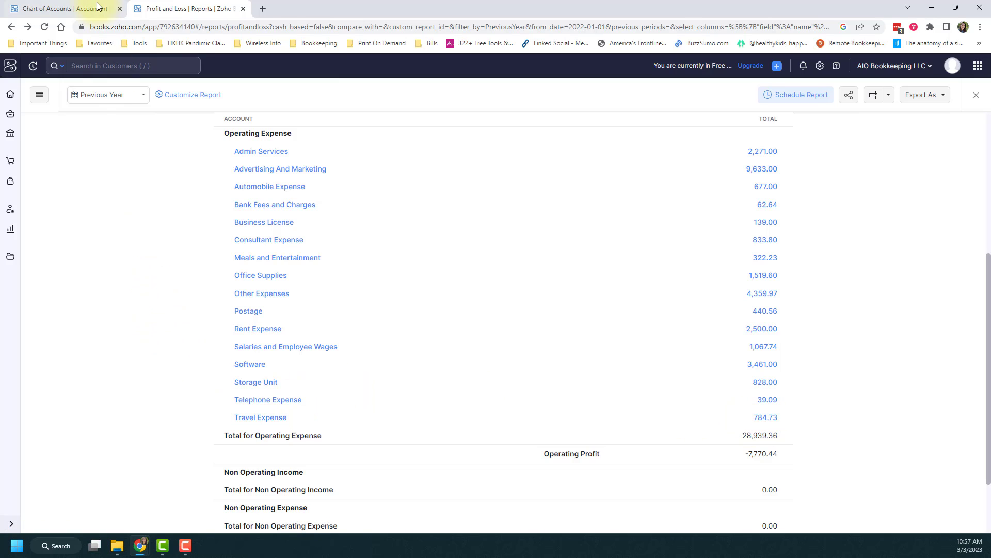
Return to the Chart of Accounts showing Travel Expense with Lodging and Airfare.
click(52, 8)
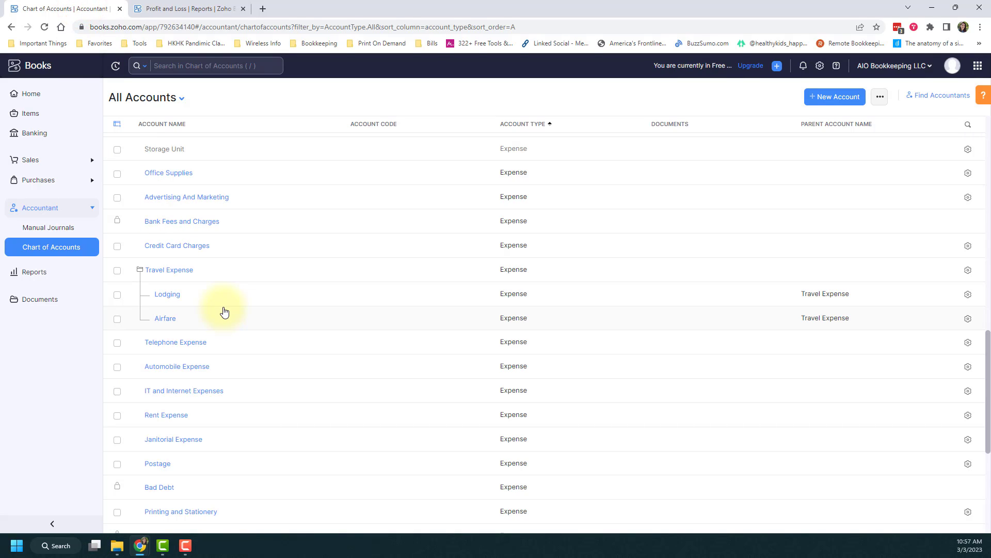
mouse_move(196, 274)
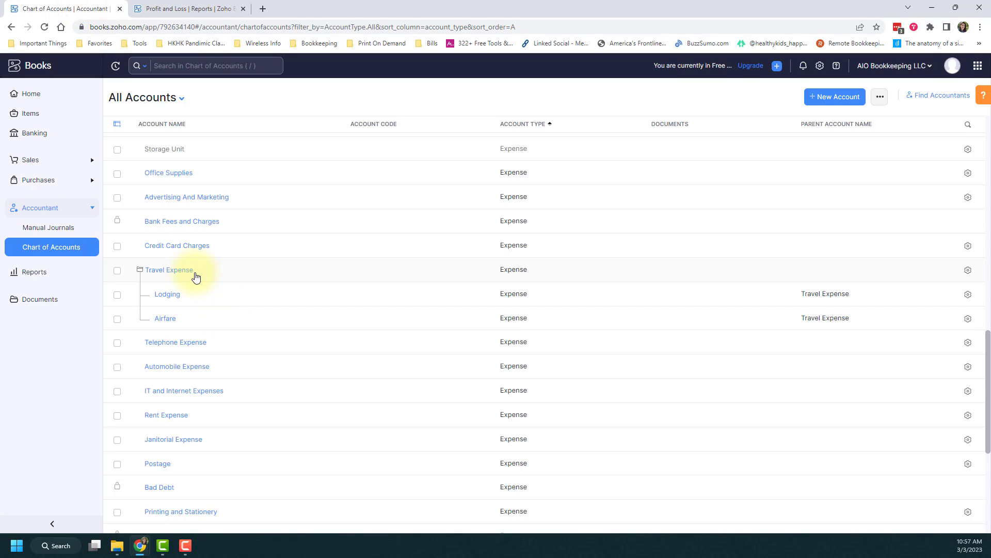
mouse_move(203, 275)
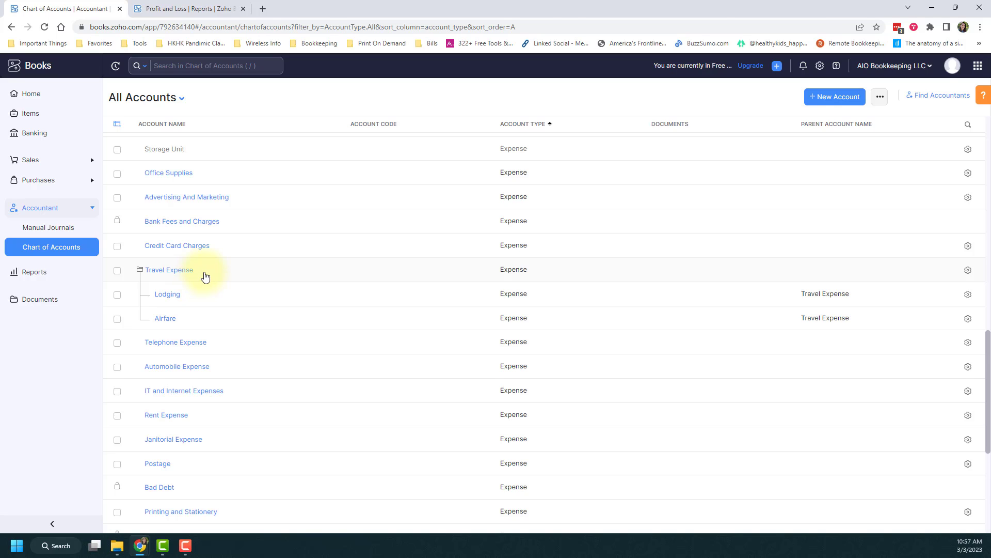
In the refreshed report, collapse Travel Expense to one total, then expand it into Airfare and Lodging (828.71).
click(191, 8)
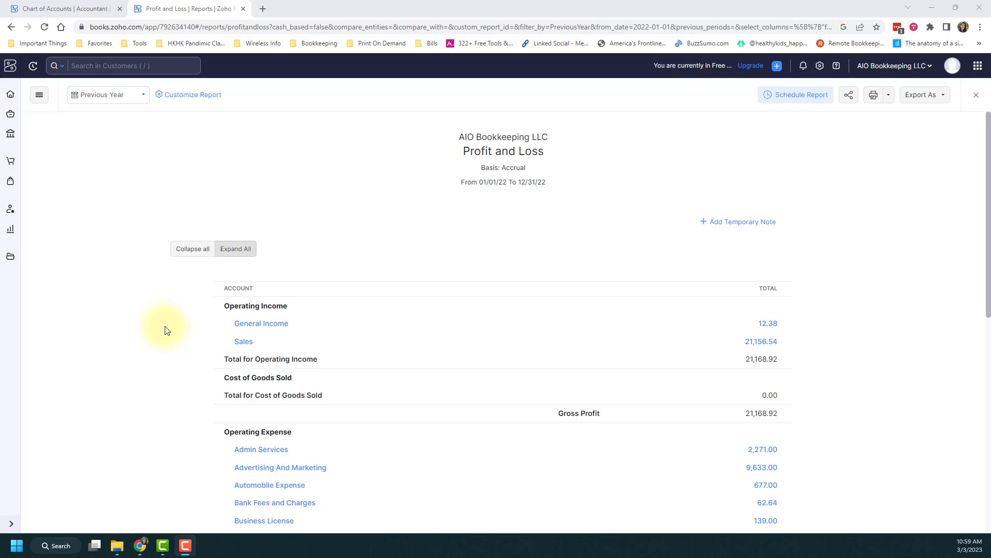
scroll(down, 3)
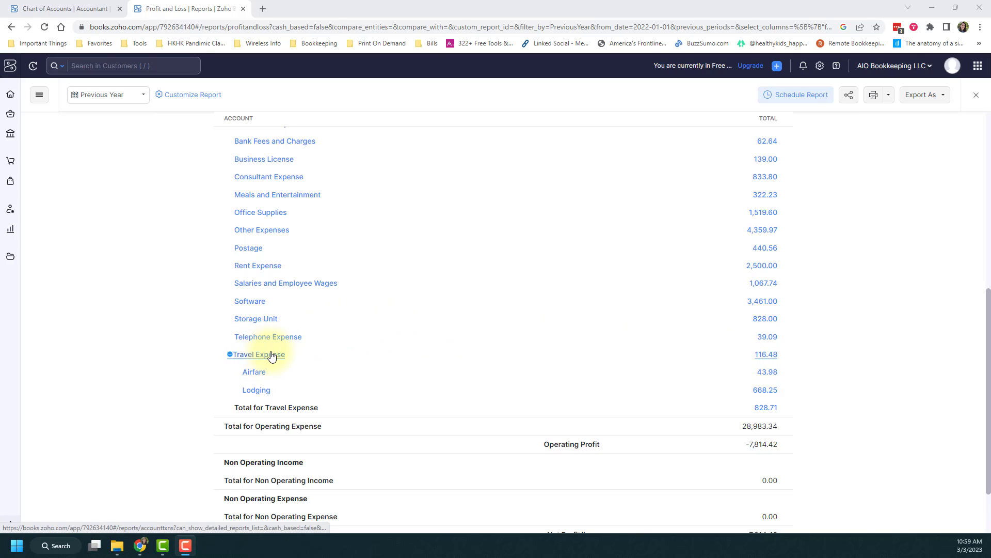
mouse_move(768, 373)
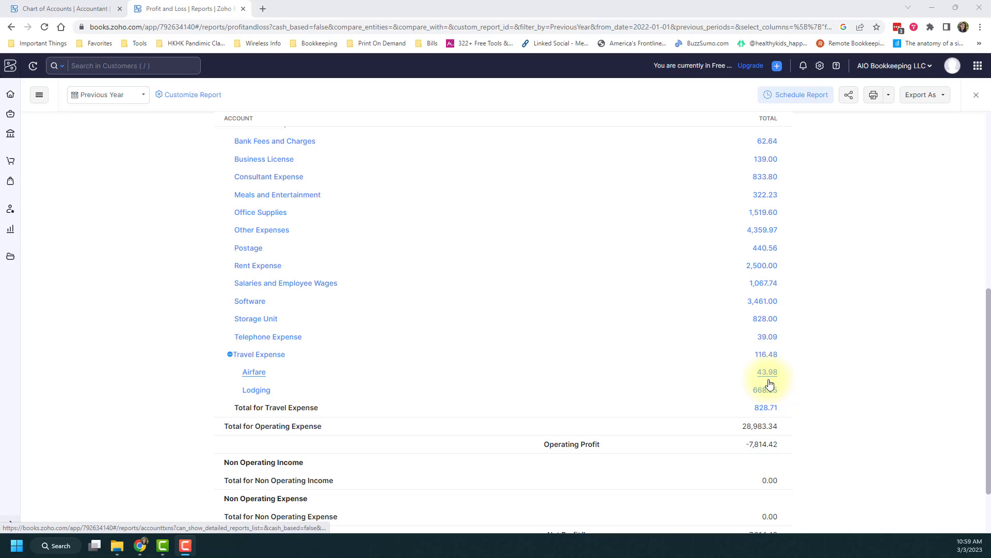
mouse_move(318, 399)
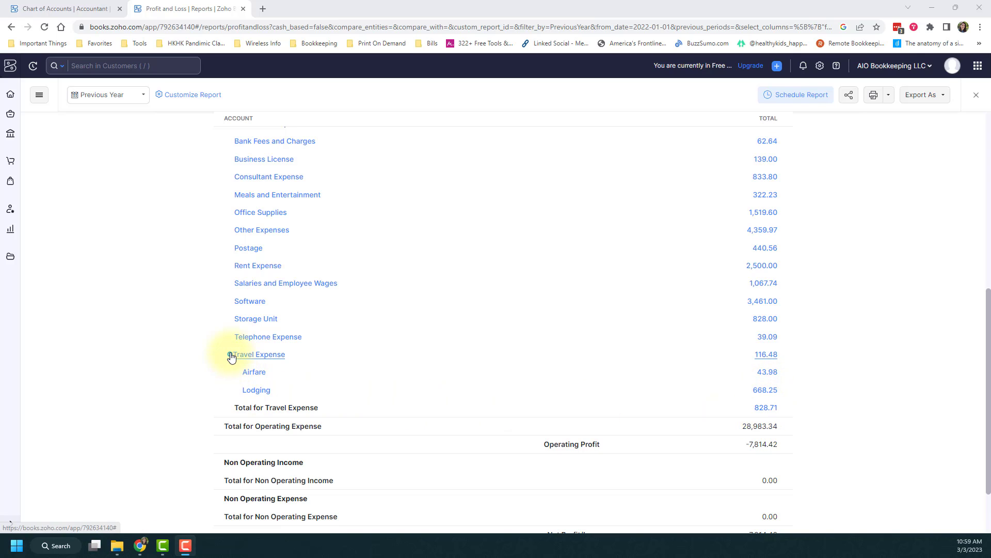
click(230, 354)
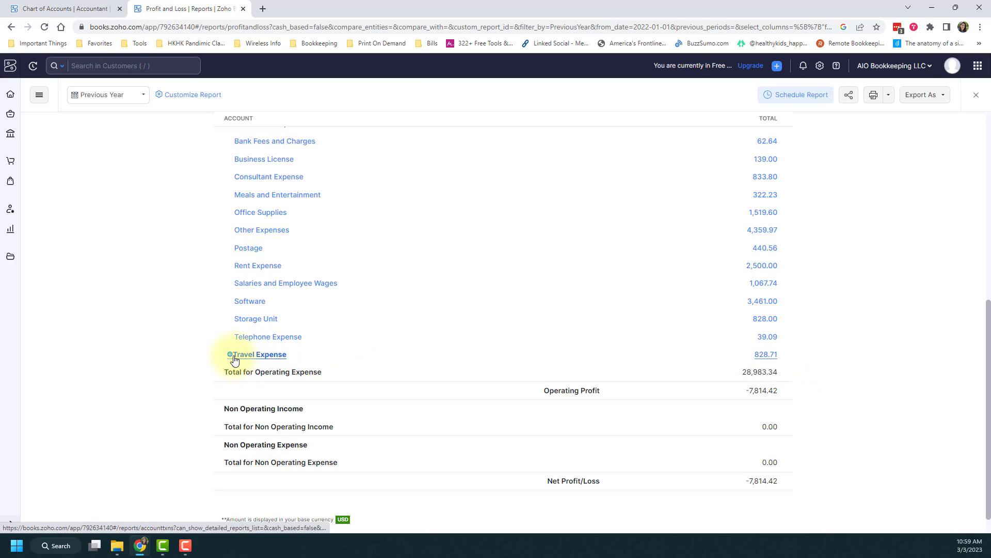
click(229, 354)
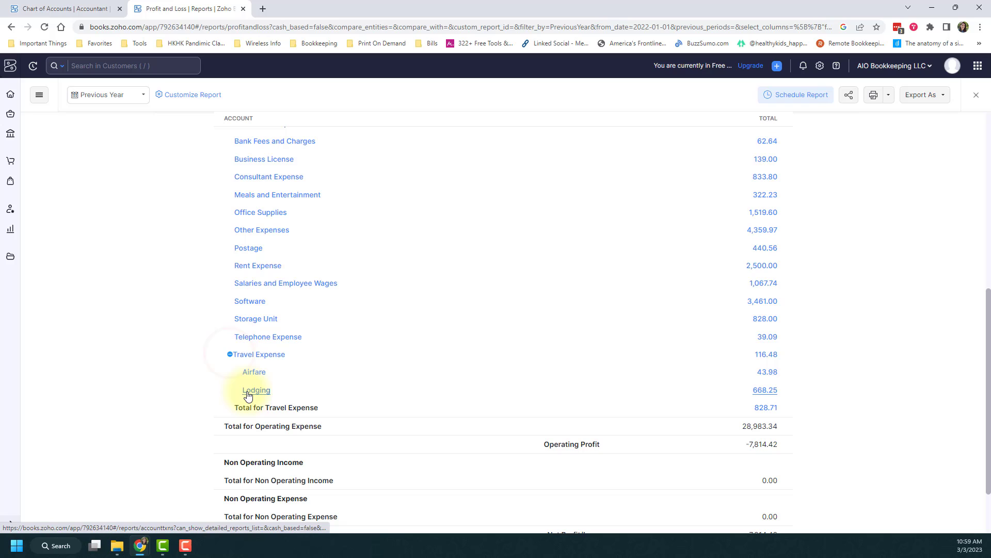